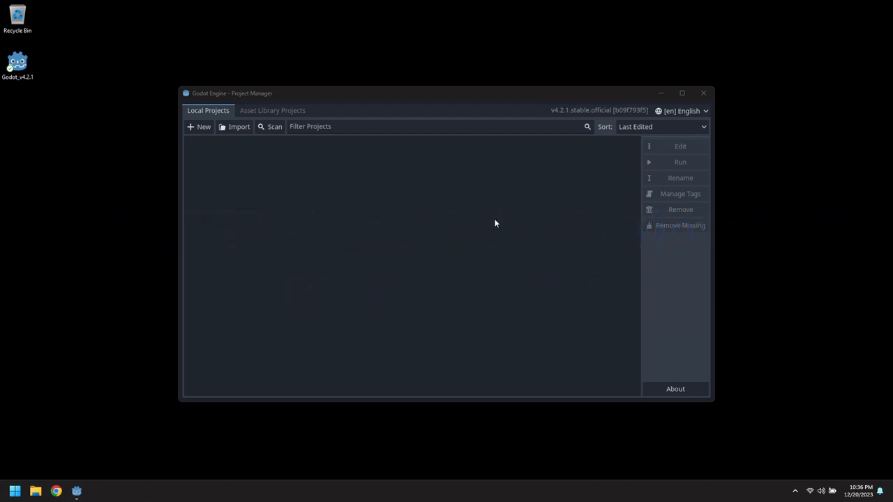
# Create project WorldGrabMovement in its own folder under C:/Temp and open it.
pyautogui.click(200, 125)
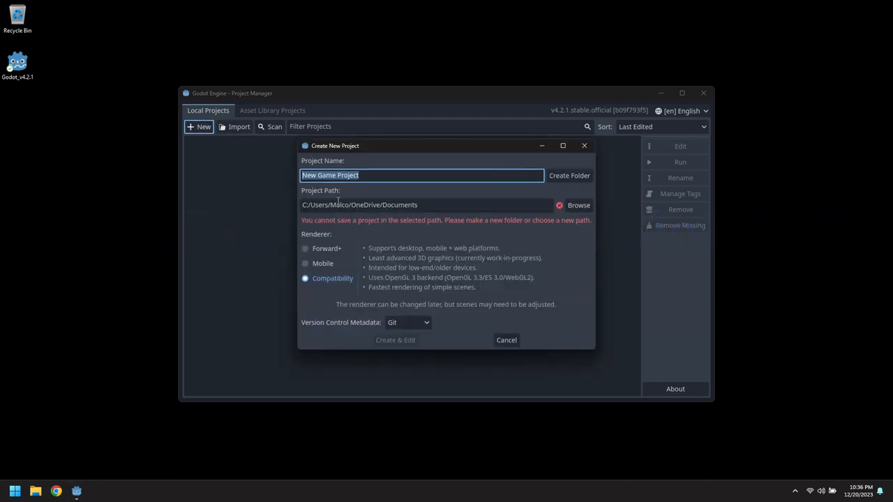
pyautogui.click(427, 203)
pyautogui.write('WorldGrabMovement')
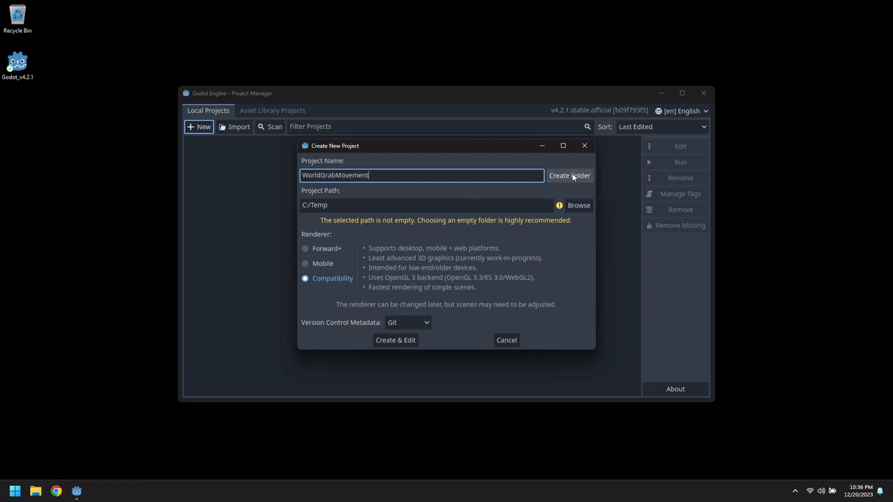
pyautogui.click(570, 175)
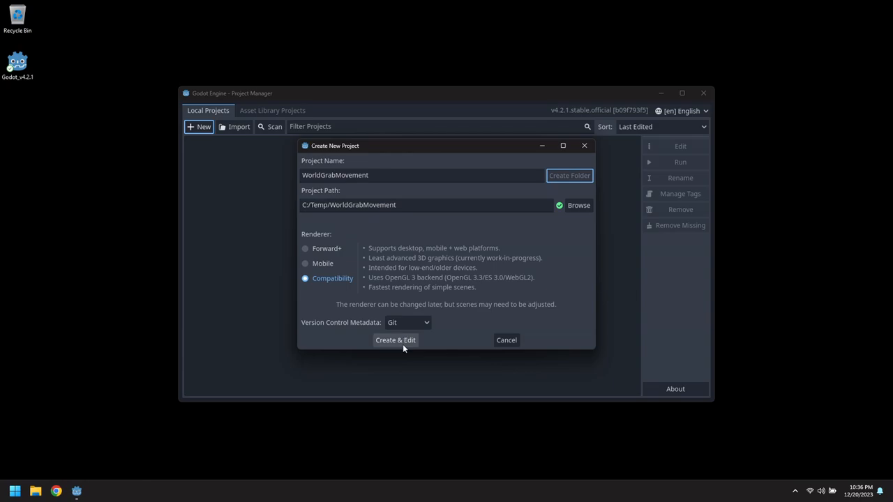
pyautogui.click(397, 340)
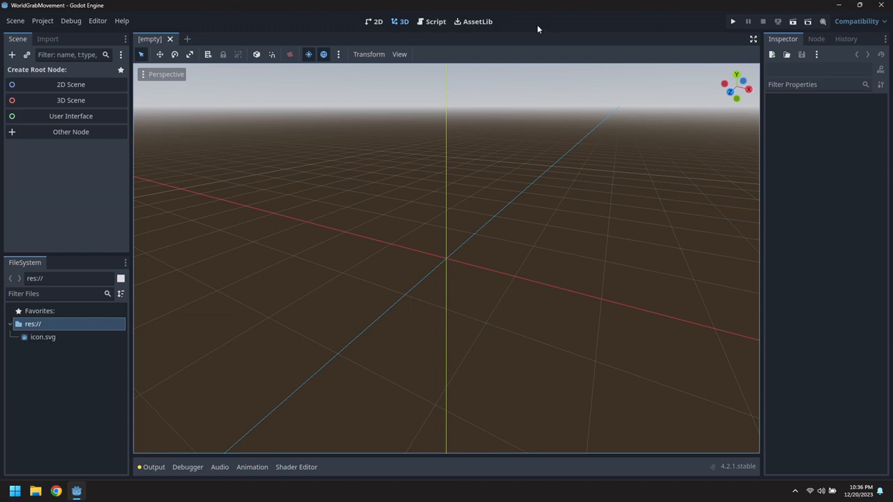
# Install godot-xr-tools.zip via AssetLib Import with Ignore asset root ticked.
pyautogui.click(477, 21)
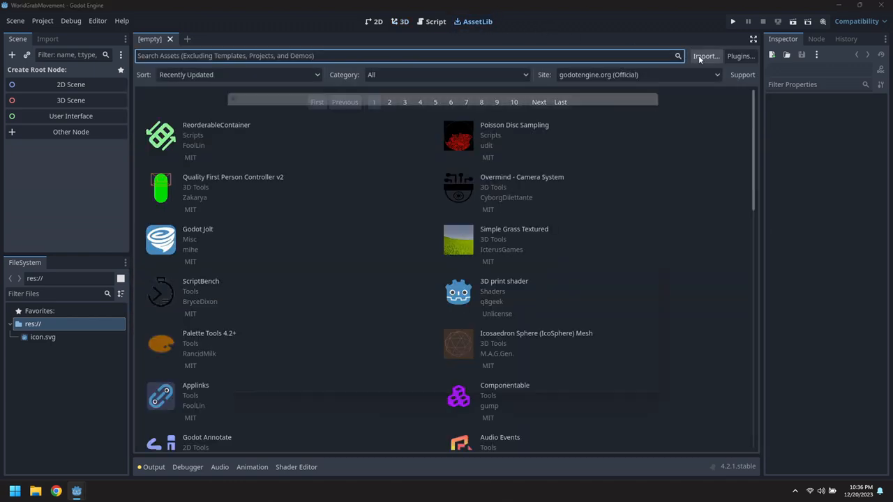
pyautogui.click(706, 56)
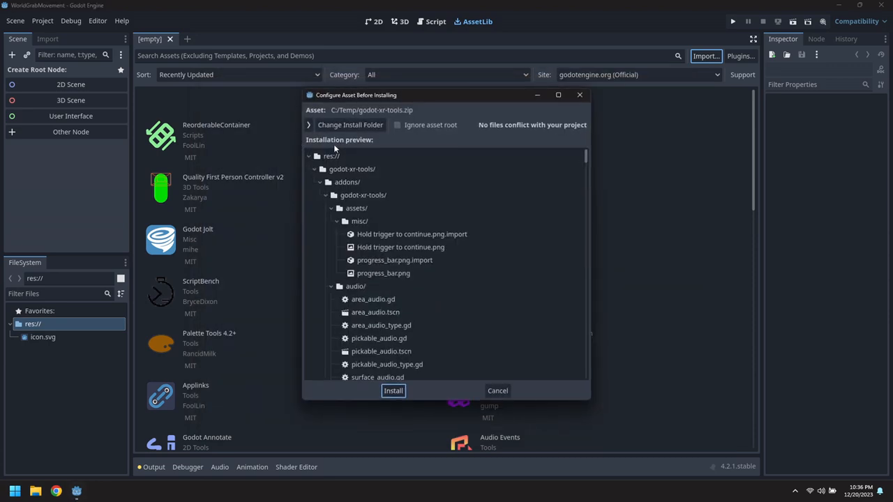
pyautogui.click(397, 124)
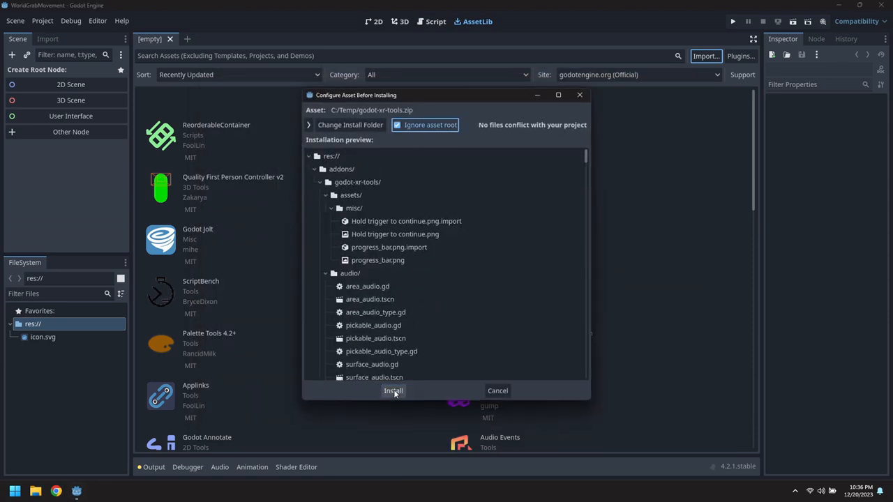
pyautogui.click(393, 391)
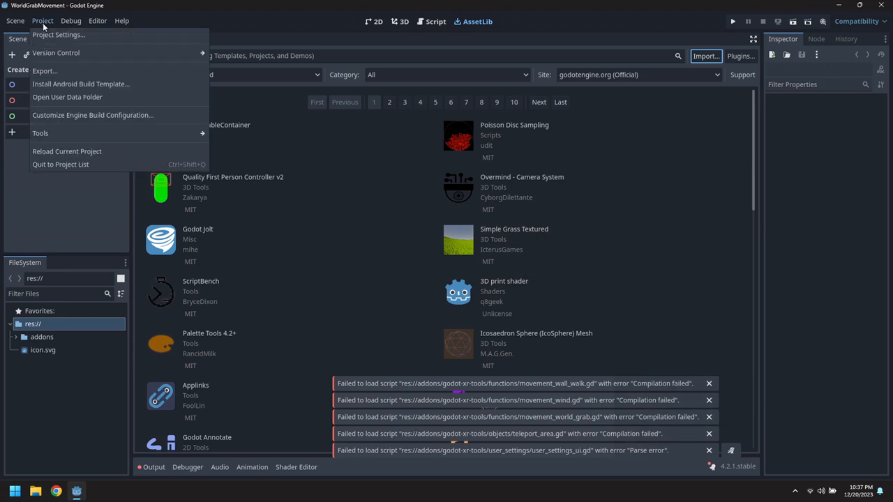
# Enable the Godot XR Tools plugin, OpenXR and XR shaders in Project Settings, then Save & Restart.
pyautogui.click(58, 34)
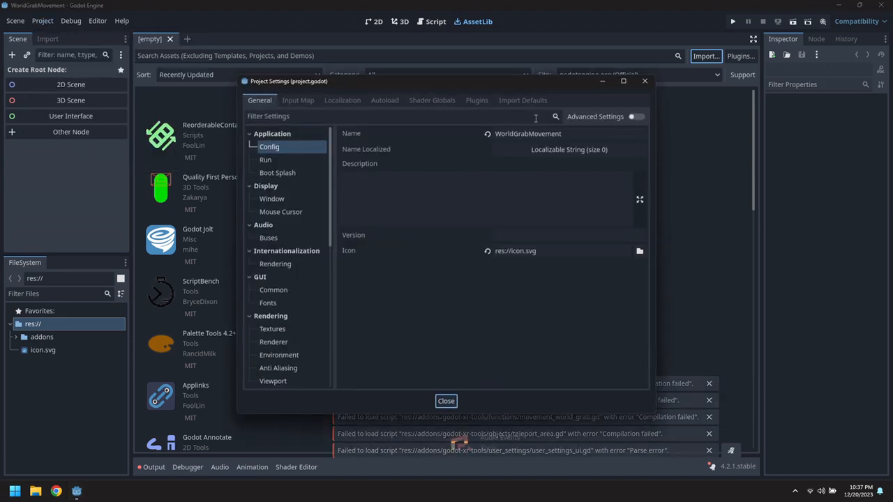
pyautogui.click(477, 100)
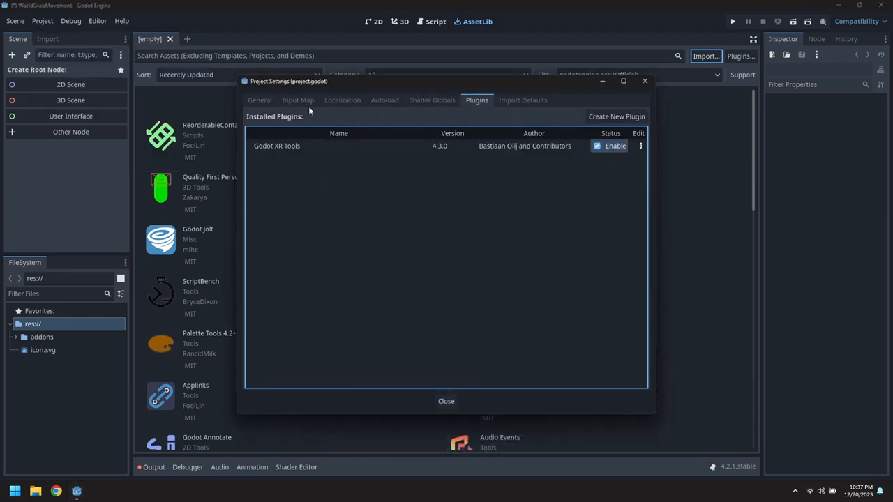
pyautogui.click(259, 100)
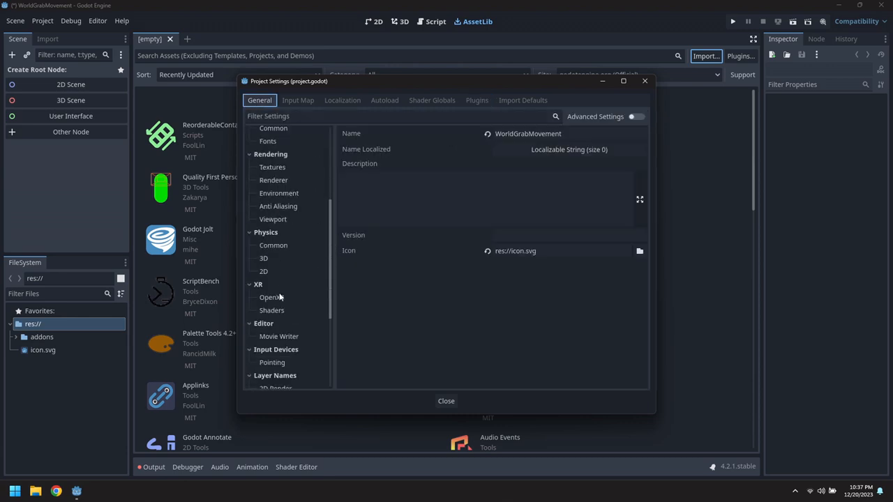
pyautogui.click(270, 297)
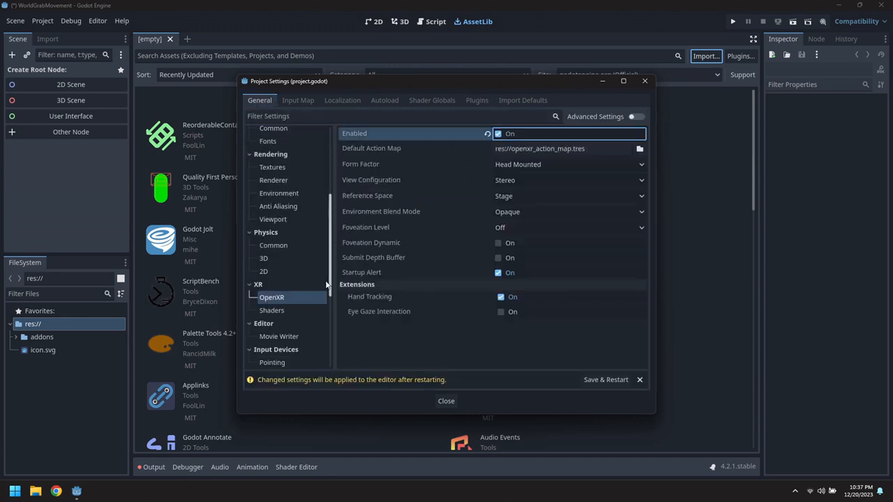
pyautogui.click(271, 309)
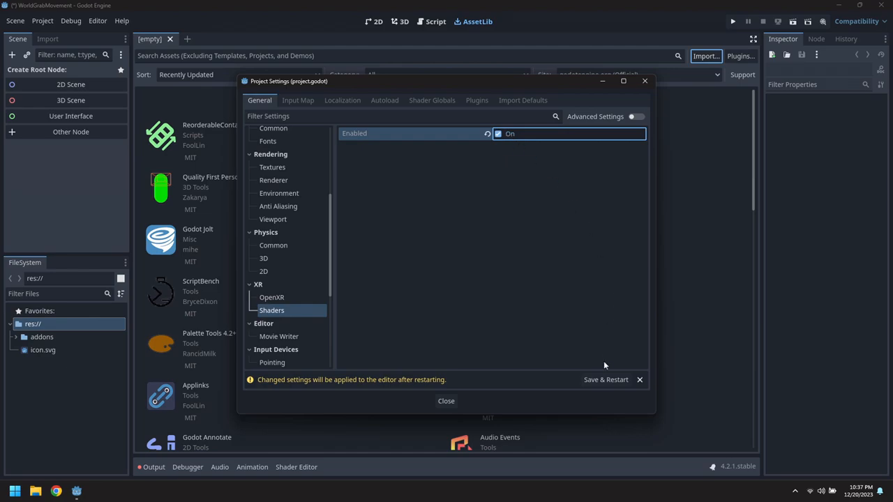
pyautogui.click(605, 379)
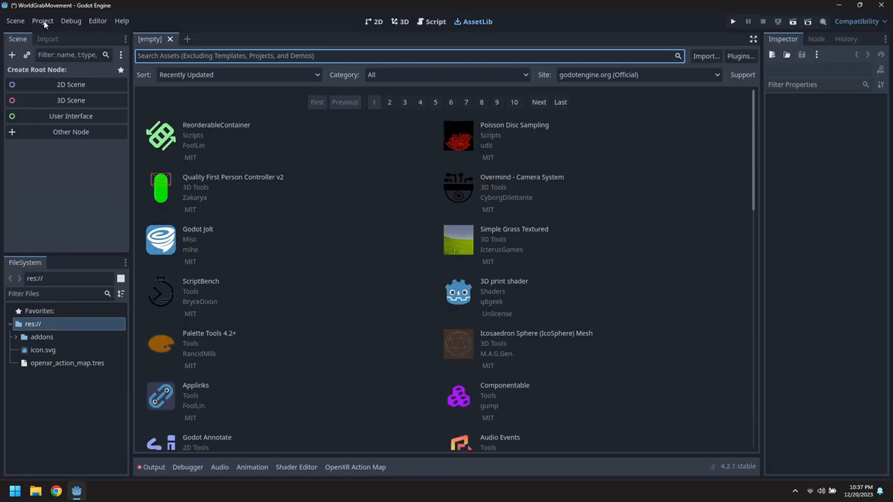
pyautogui.click(42, 21)
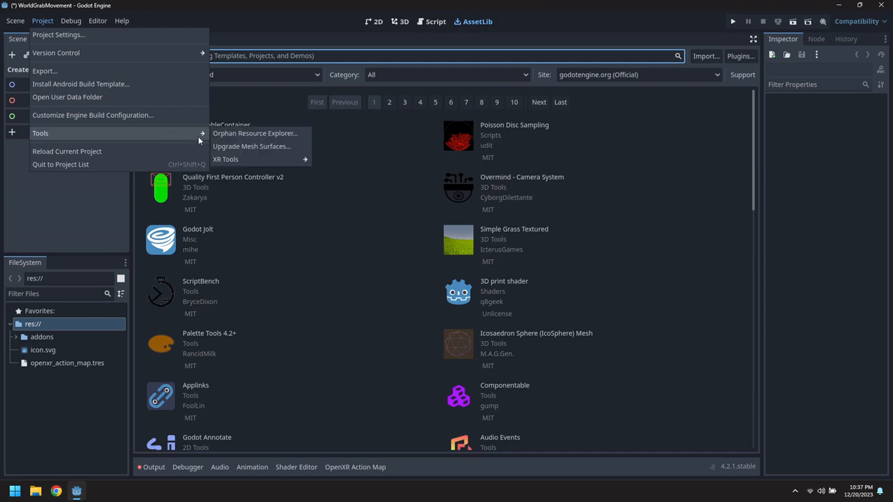
pyautogui.moveTo(226, 159)
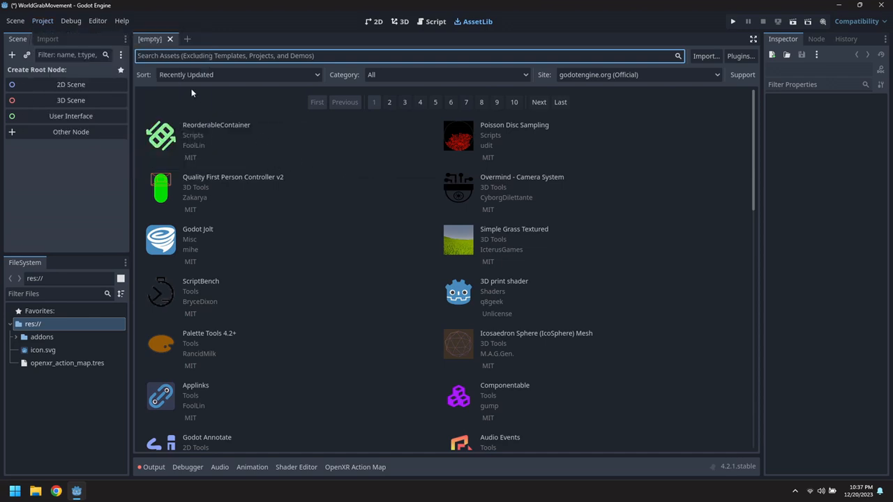
# Create a 3D scene with root node renamed Main and save it as main.tscn.
pyautogui.click(70, 101)
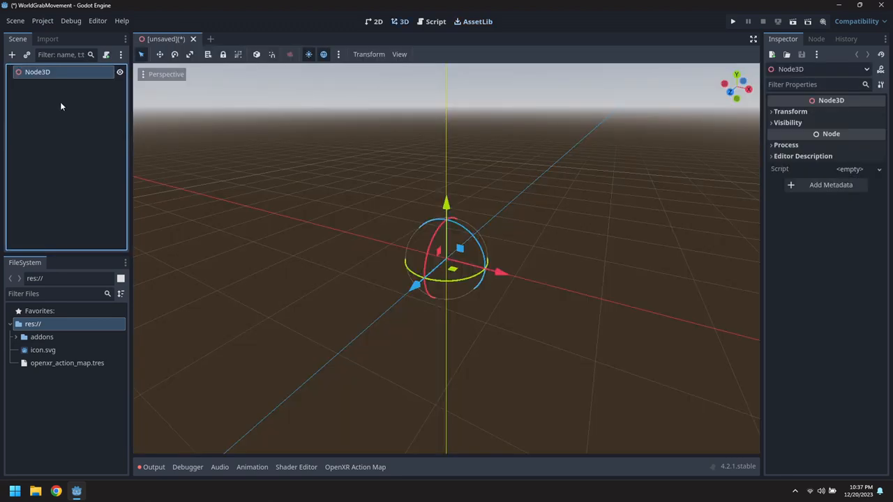
pyautogui.doubleClick(37, 72)
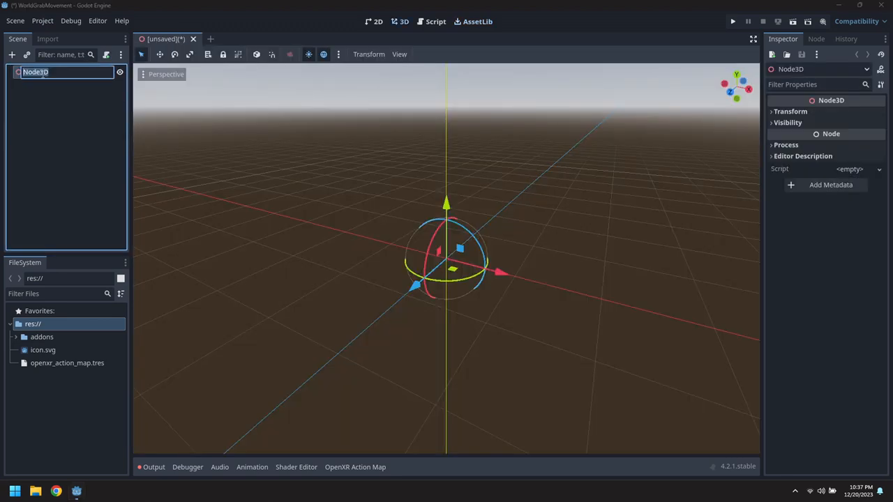
pyautogui.write('Main')
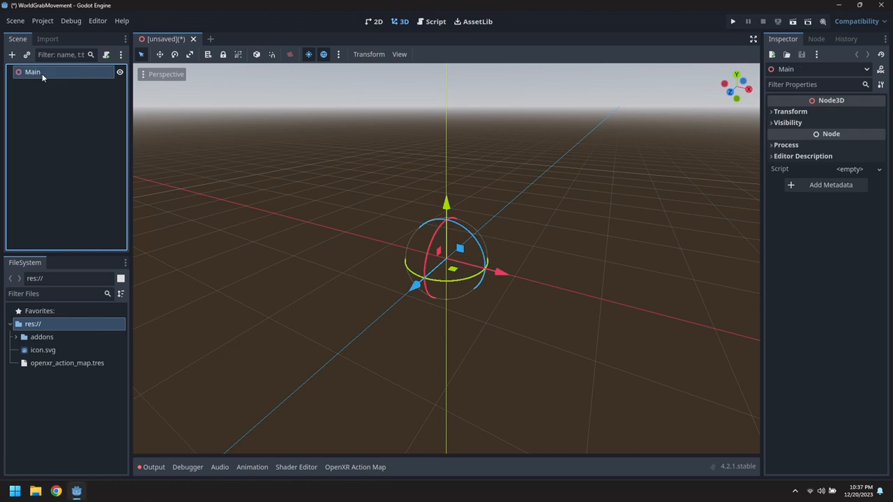
pyautogui.click(14, 21)
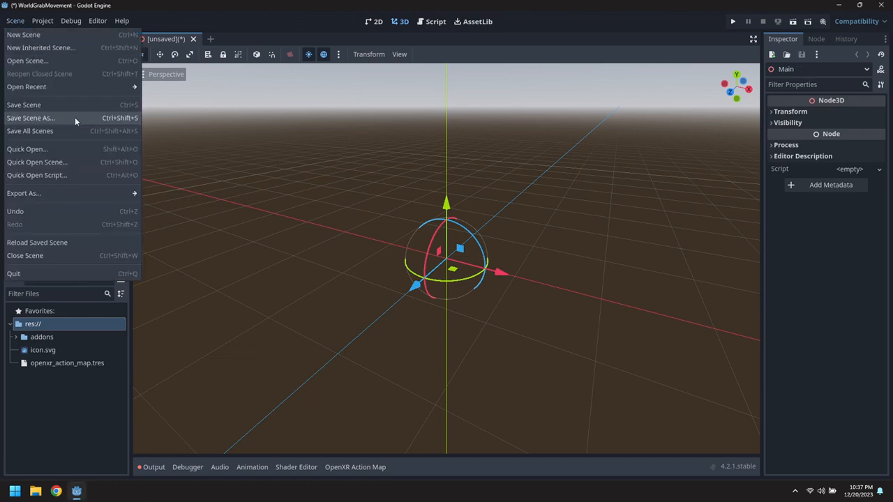
pyautogui.click(31, 117)
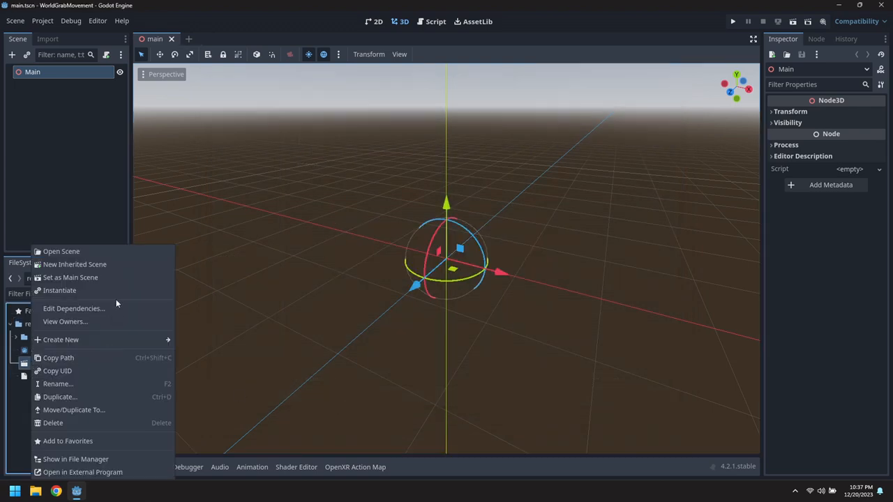
pyautogui.click(87, 221)
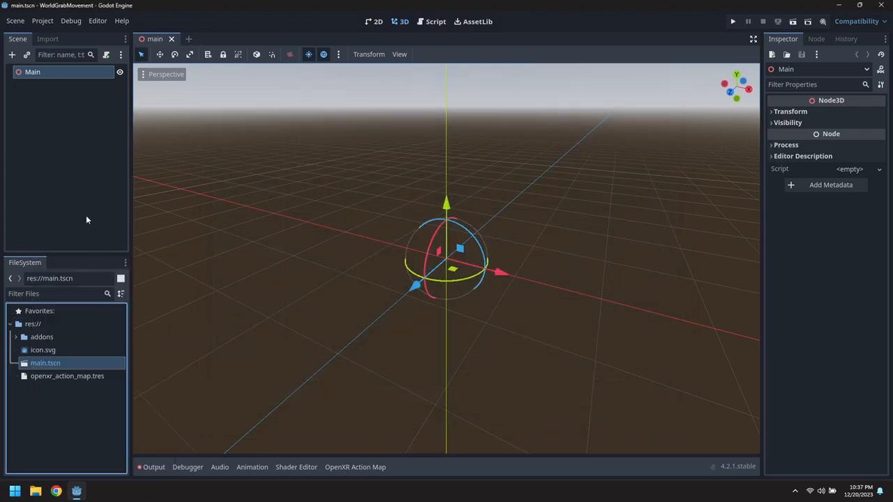
# Add an XROrigin3D under Main with an XRCamera3D child inside it.
pyautogui.rightClick(32, 72)
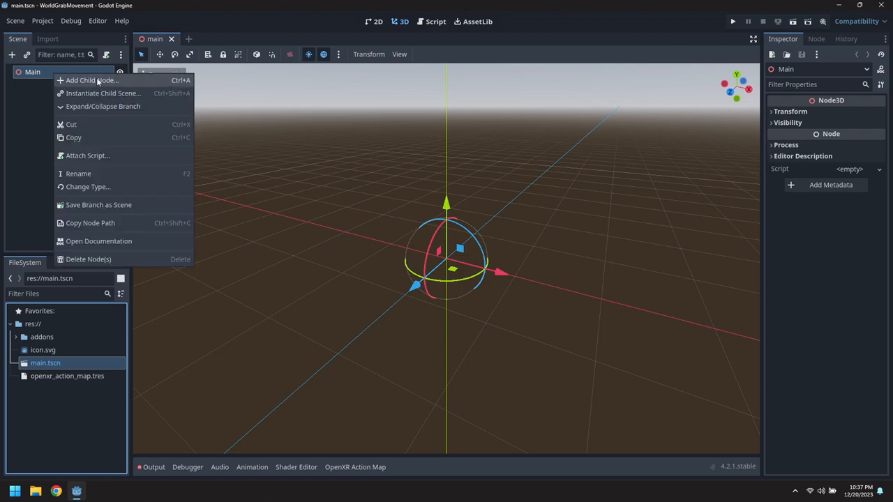
pyautogui.click(92, 79)
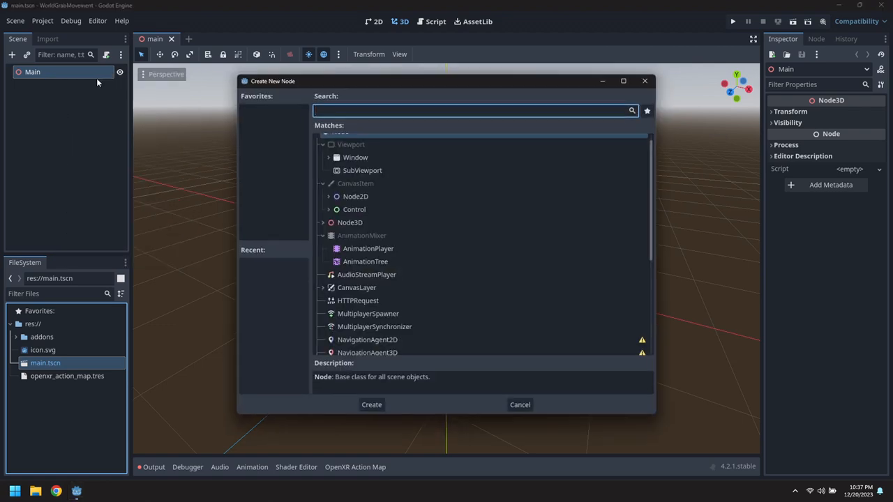
pyautogui.write('XROr')
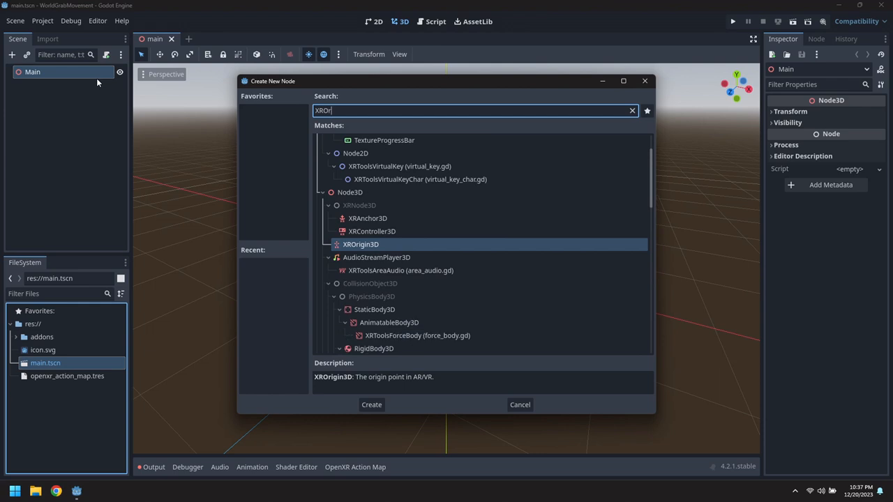
pyautogui.click(371, 404)
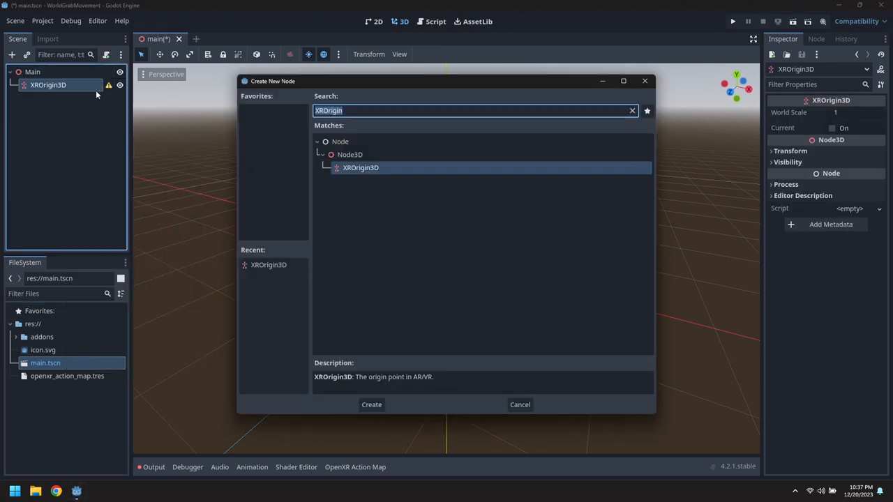
pyautogui.write('XRCamera')
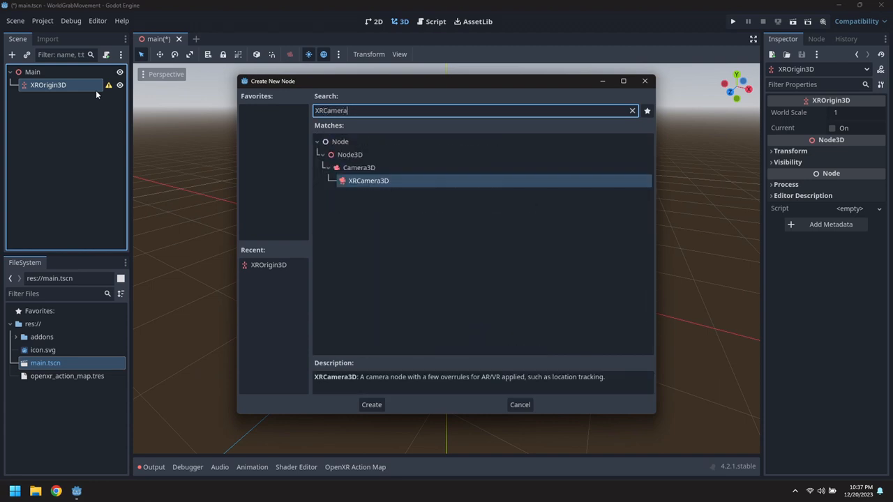
pyautogui.click(371, 405)
pyautogui.write('LeftController')
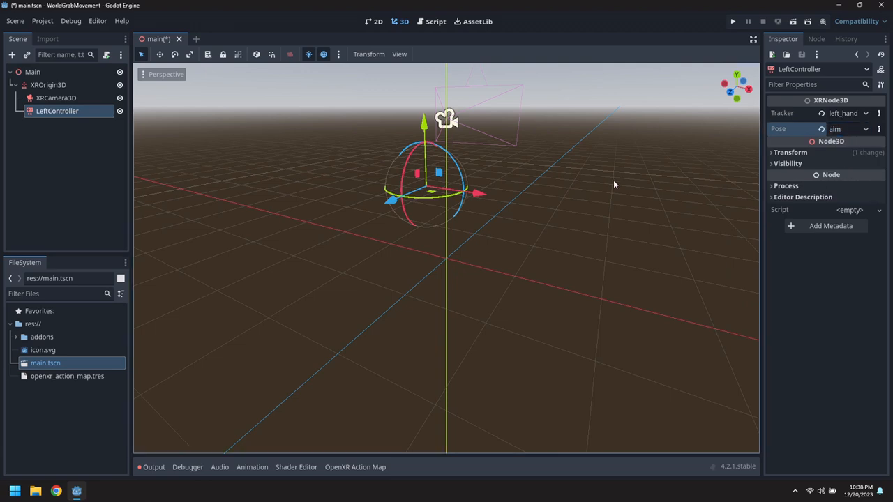
# Add an XRController3D under XROrigin3D named RightController with Tracker right_hand.
pyautogui.rightClick(47, 86)
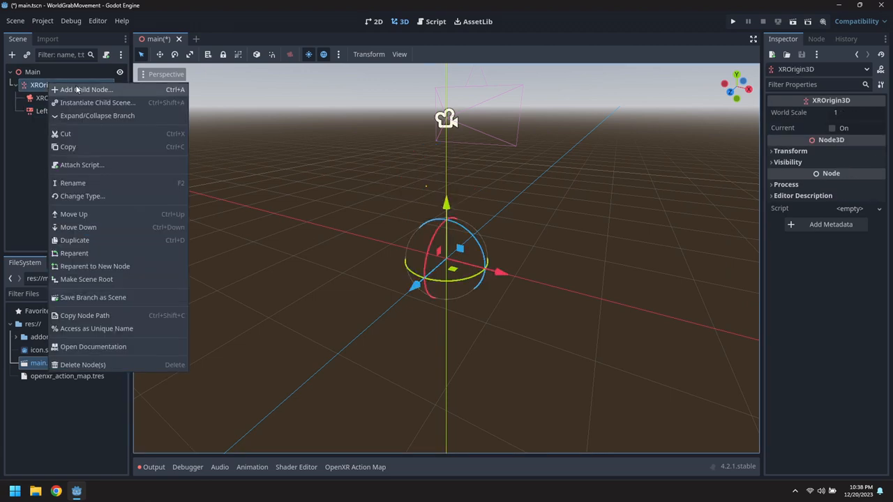
pyautogui.click(86, 90)
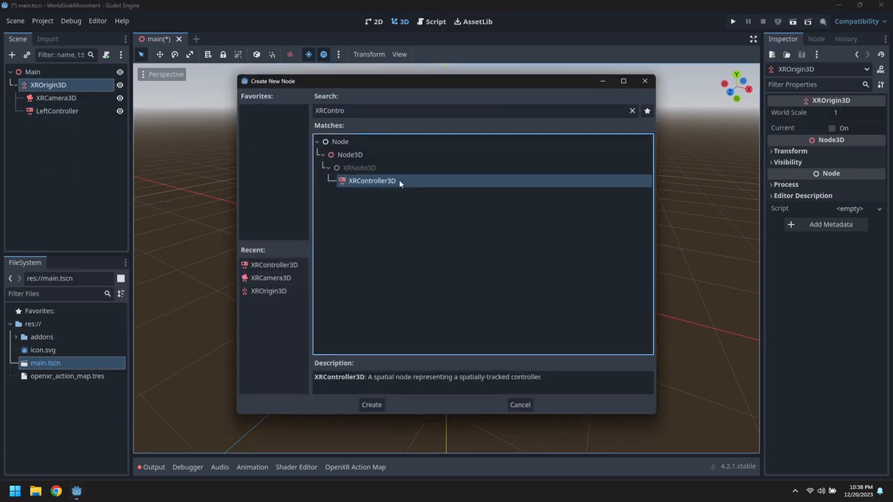
pyautogui.click(371, 404)
pyautogui.write('RightController')
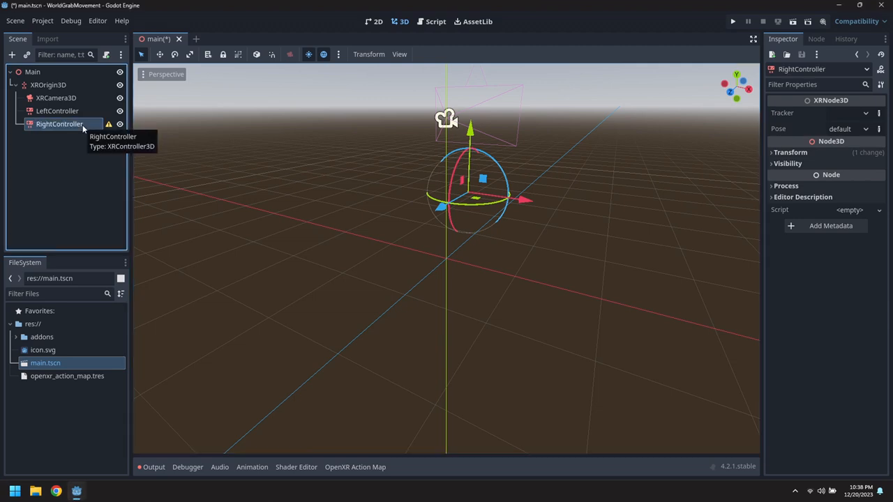
pyautogui.click(848, 113)
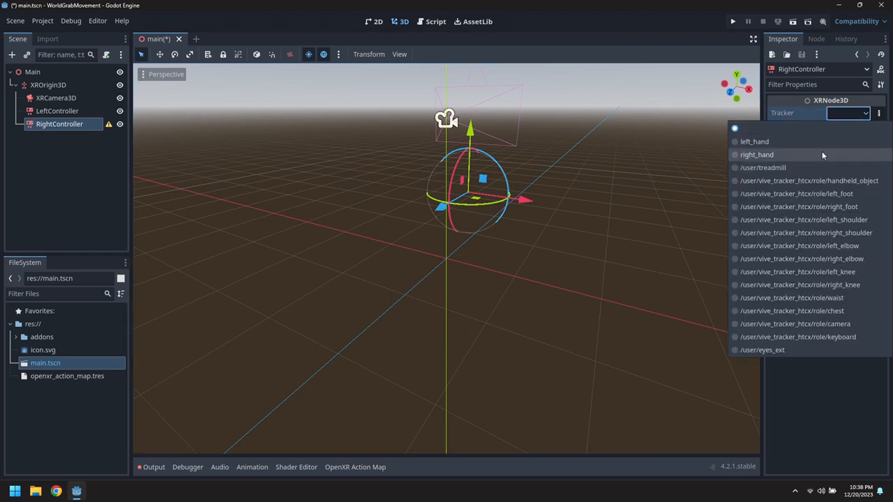
pyautogui.click(756, 153)
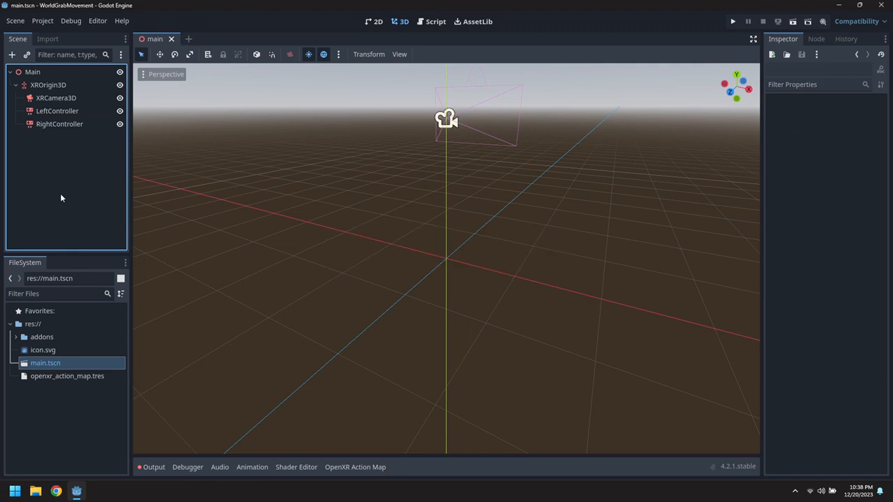
# Drag left_hand_low.tscn onto LeftController and right_hand_low.tscn onto RightController.
pyautogui.click(16, 337)
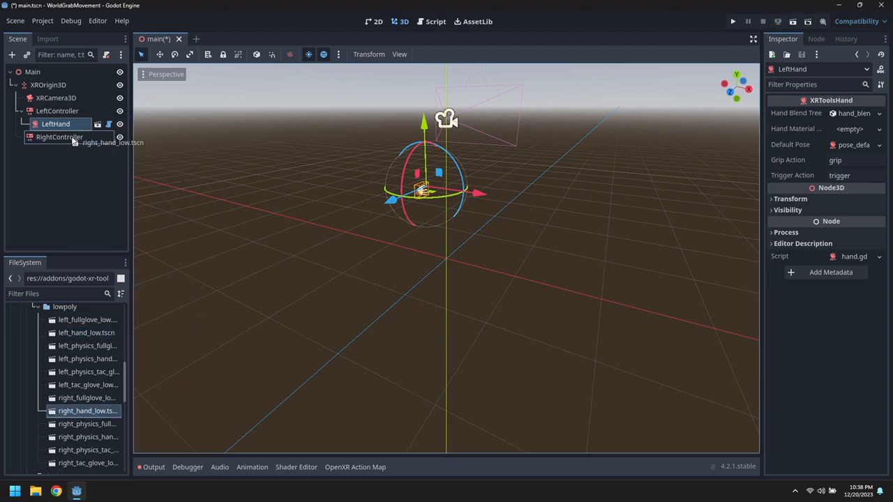
pyautogui.click(59, 150)
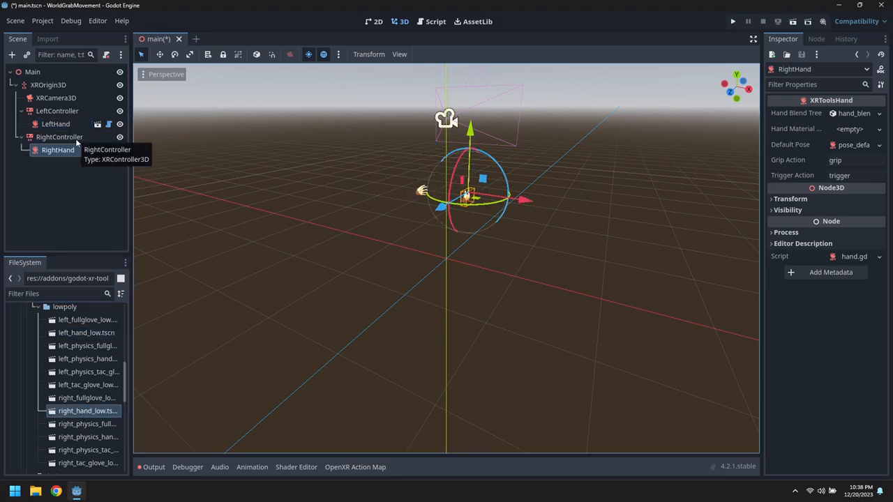
pyautogui.moveTo(39, 251)
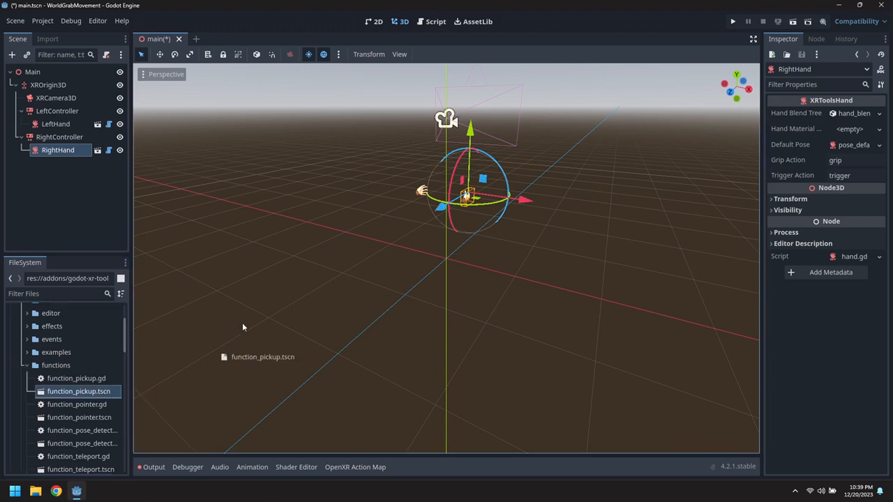
# Drop function_pickup.tscn onto both controllers and locate movement_turn.tscn in the FileSystem.
pyautogui.click(64, 136)
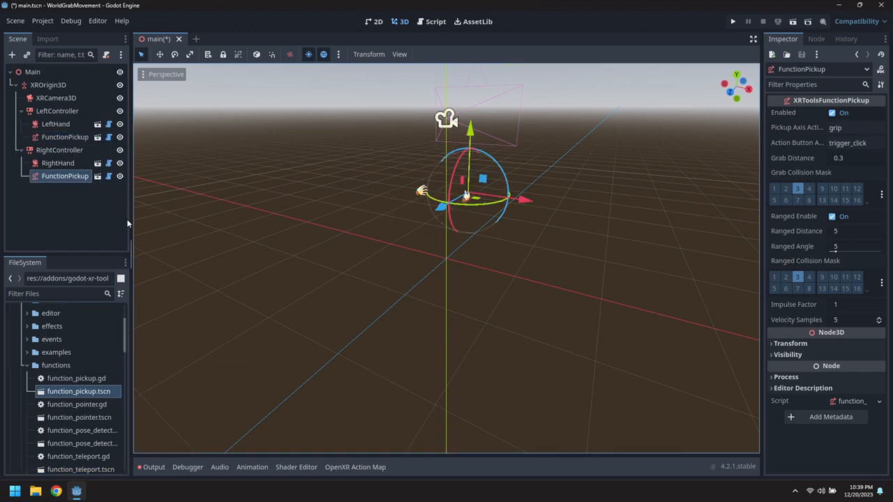
pyautogui.moveTo(61, 296)
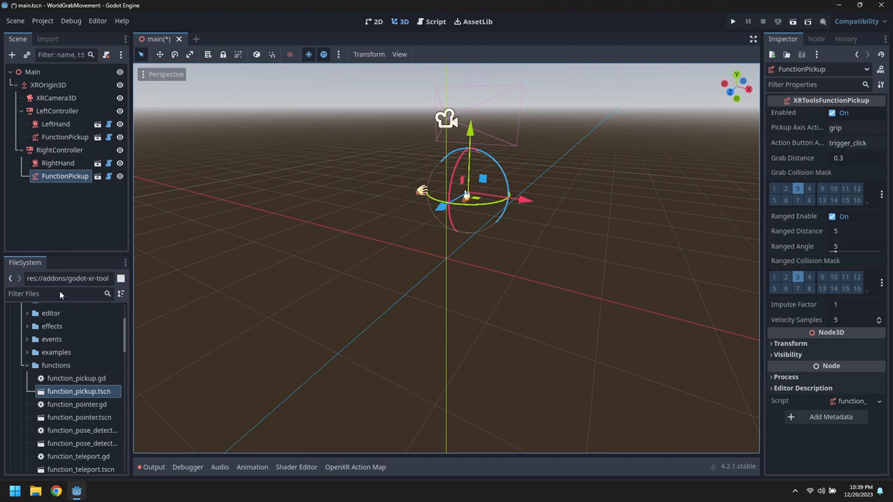
pyautogui.scroll(-3)
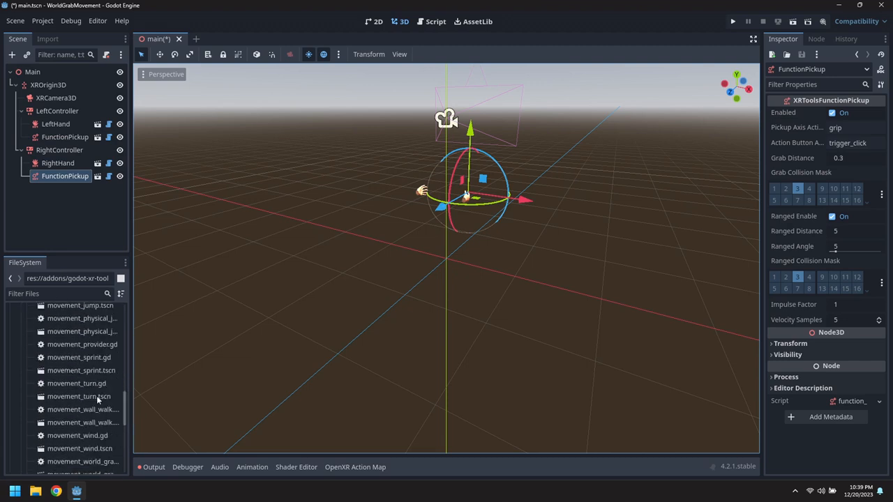
pyautogui.click(78, 396)
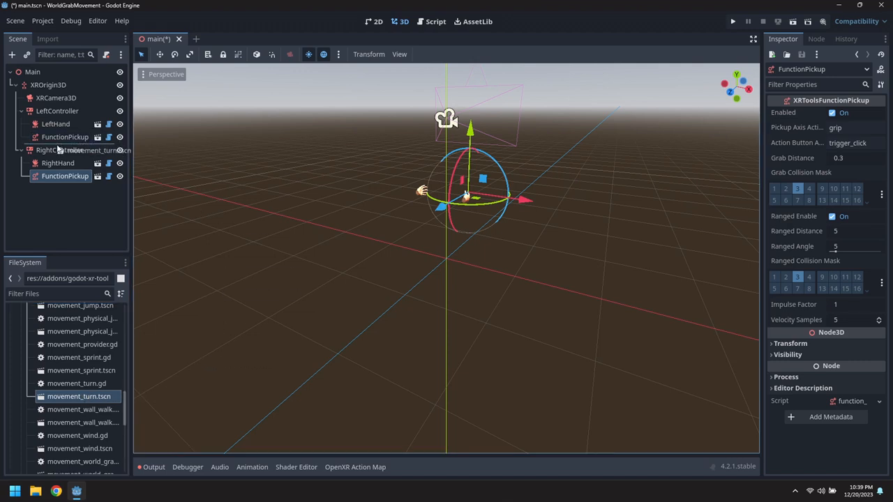
# Attach movement_turn.tscn to RightController and add PlayerBody and movement_world_grab under XROrigin3D.
pyautogui.click(64, 188)
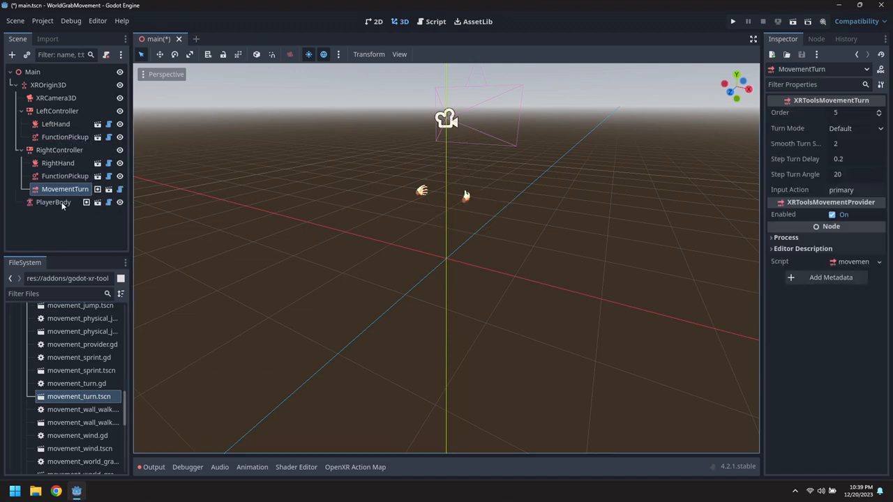
pyautogui.scroll(-3)
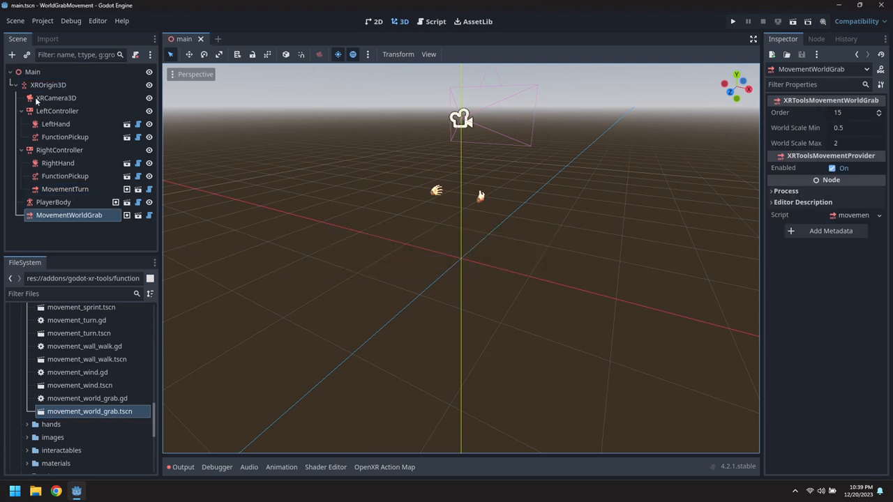
pyautogui.click(14, 85)
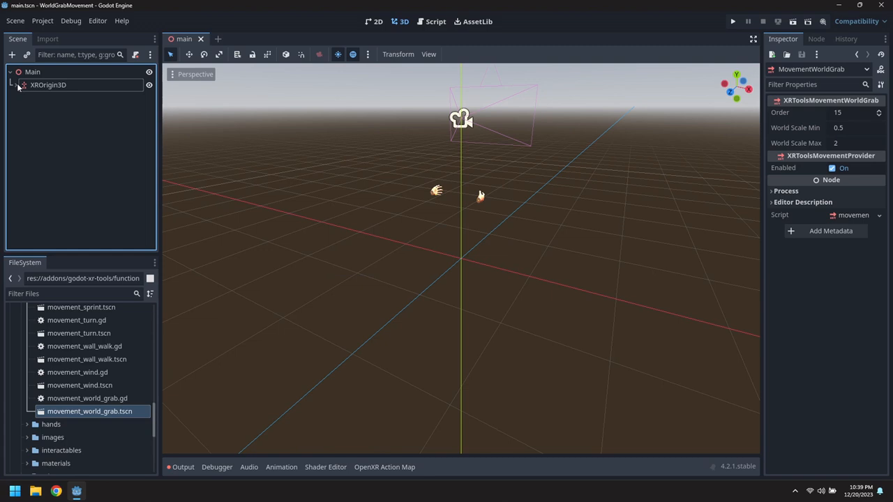
pyautogui.moveTo(47, 85)
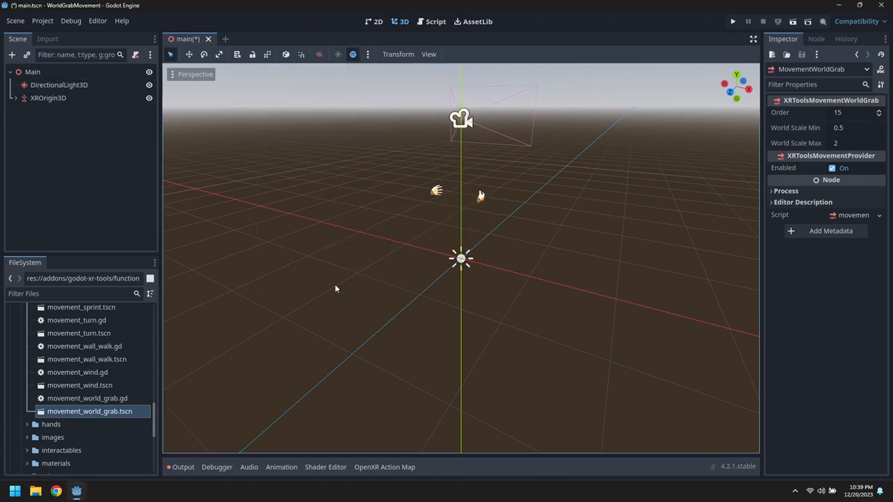
# Add the preview sun and world environment to the scene from the toolbar popup.
pyautogui.click(367, 54)
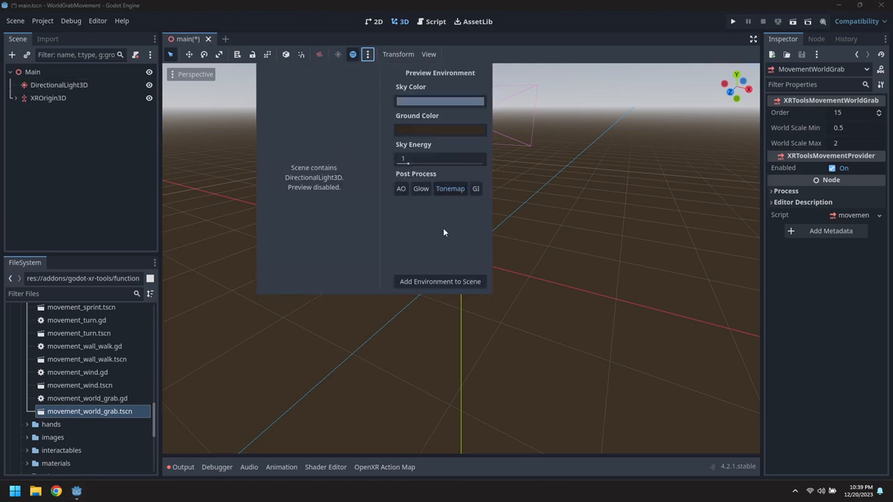
pyautogui.click(439, 281)
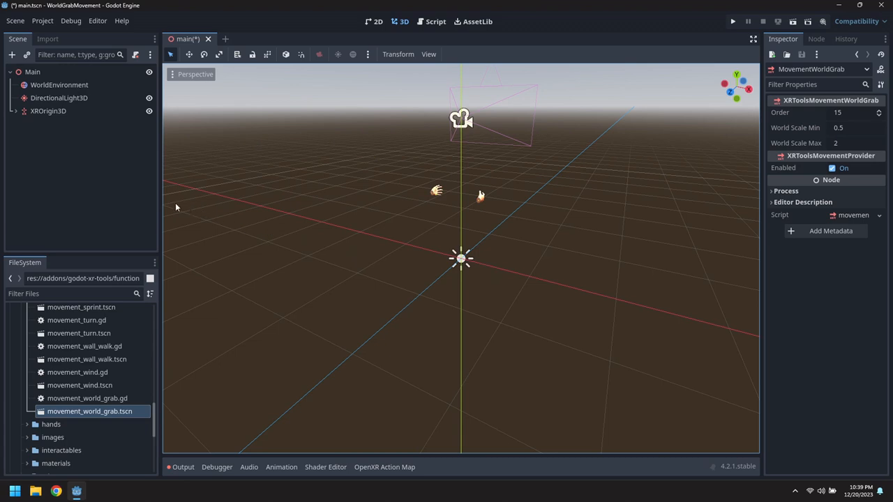
pyautogui.rightClick(32, 72)
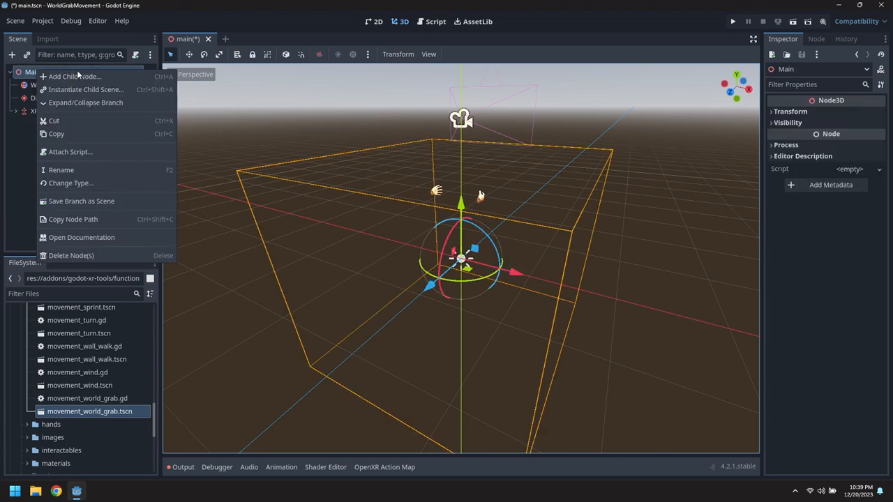
# Add a Spheres node under Main and create a StaticBody3D child inside it.
pyautogui.click(74, 76)
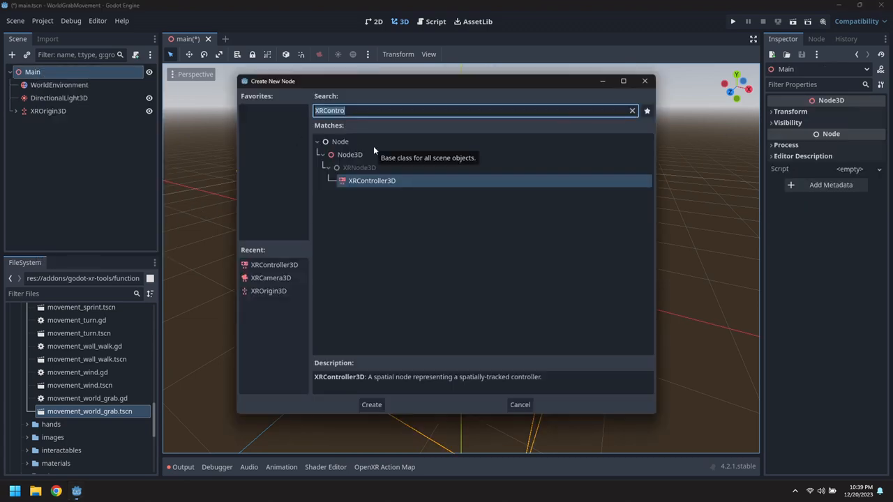
pyautogui.click(371, 404)
pyautogui.write('Sphere')
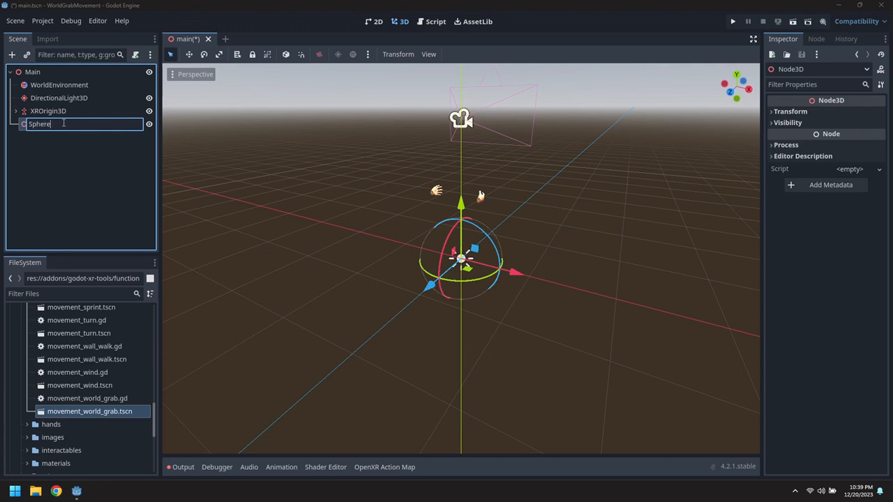
pyautogui.rightClick(42, 122)
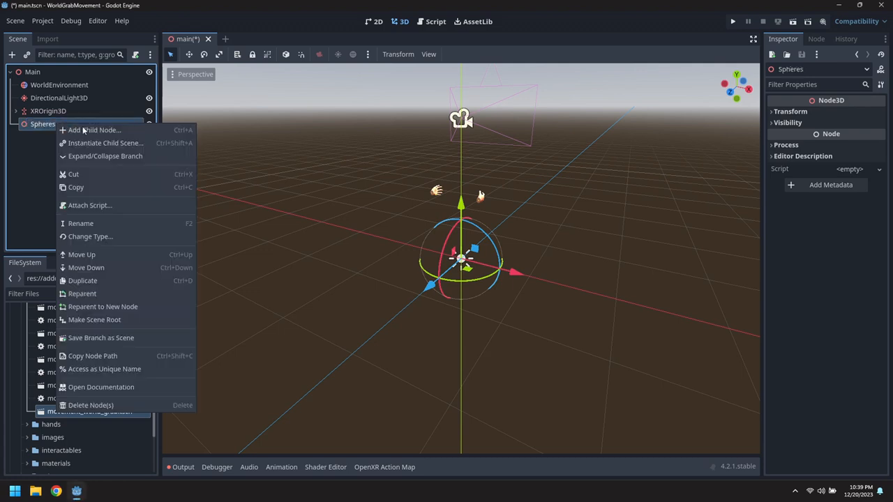
pyautogui.click(95, 130)
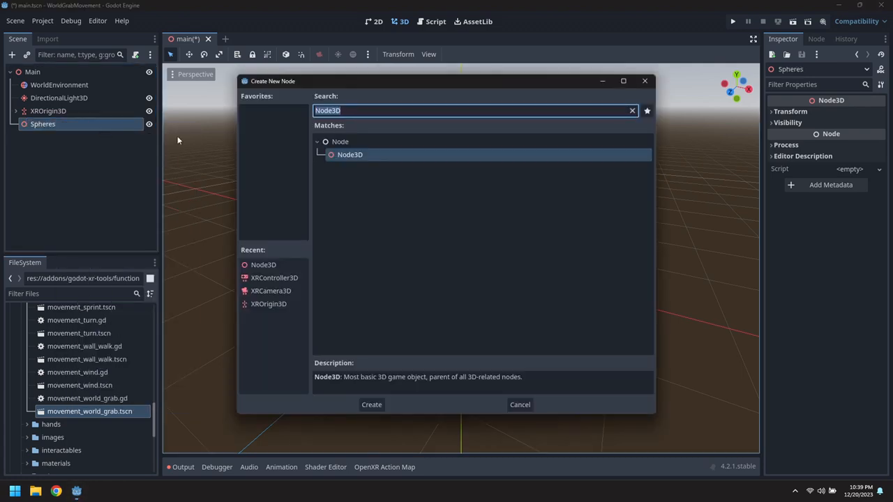
pyautogui.write('Static')
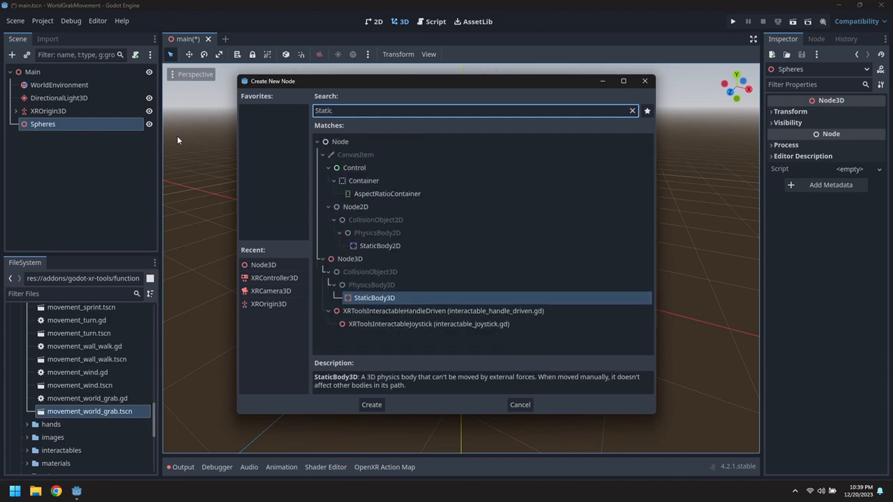
pyautogui.click(371, 405)
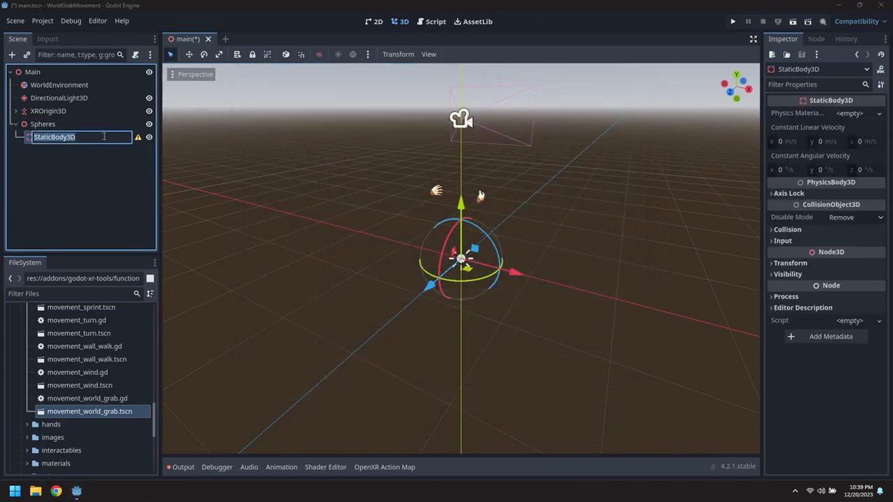
# Name the body Sphere1 and give it a CollisionShape3D and a MeshInstance3D with a new SphereMesh.
pyautogui.write('Sphere1')
pyautogui.write('Collision')
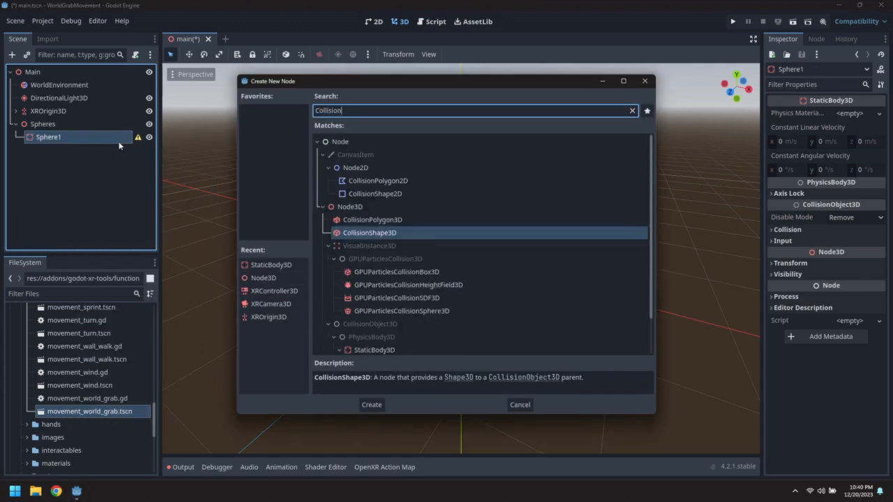
pyautogui.click(371, 405)
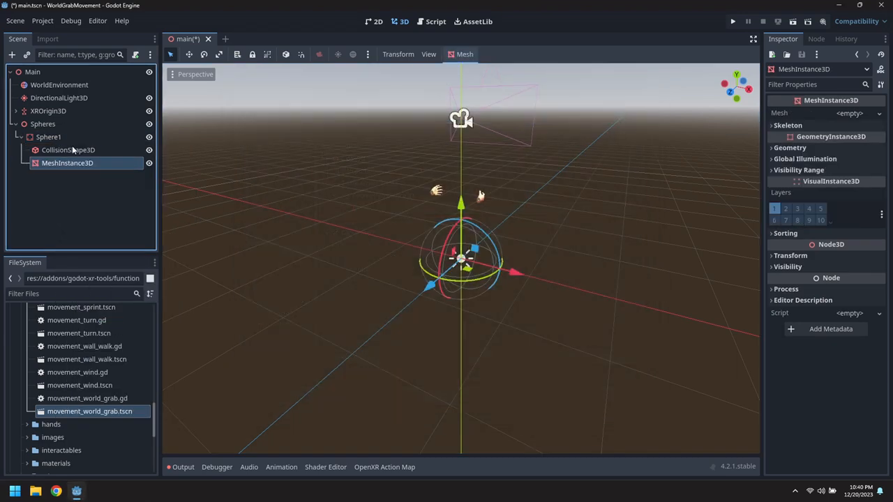
pyautogui.click(849, 113)
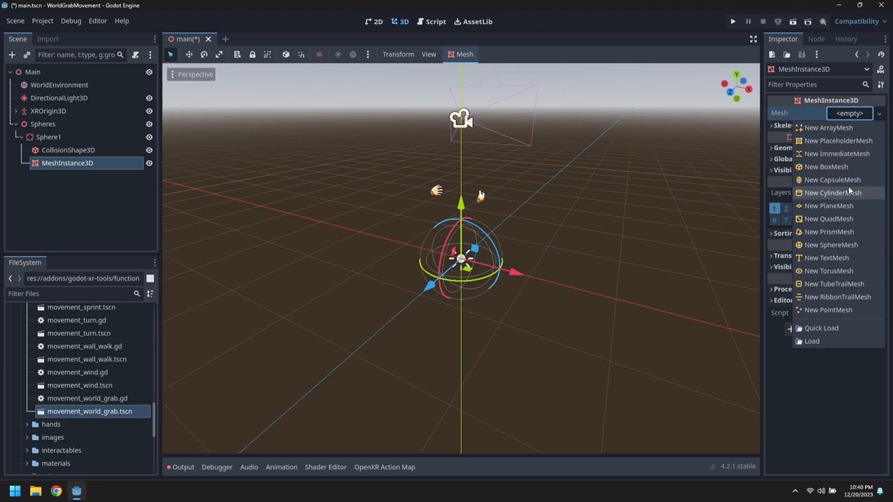
pyautogui.click(832, 244)
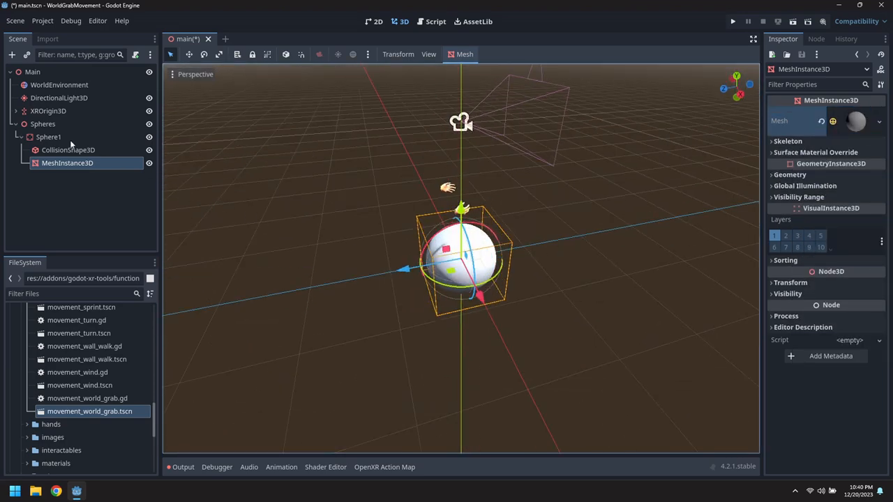
pyautogui.click(49, 137)
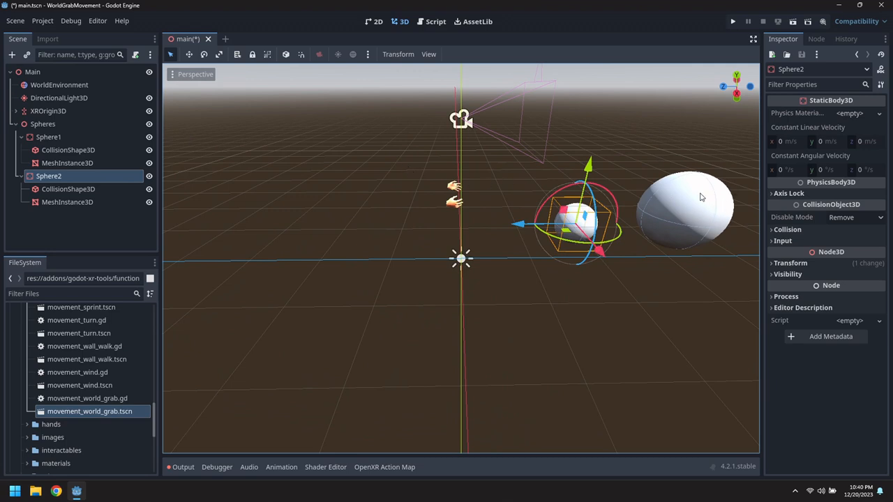
# Spread the duplicated spheres Sphere2 through Sphere5 to different spots around the scene.
pyautogui.moveTo(572, 223); pyautogui.dragTo(546, 118)
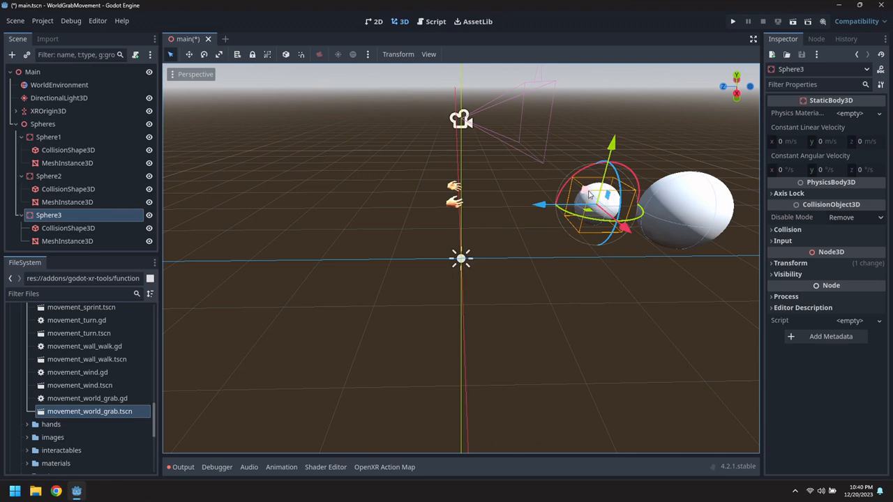
pyautogui.moveTo(588, 195); pyautogui.dragTo(608, 215)
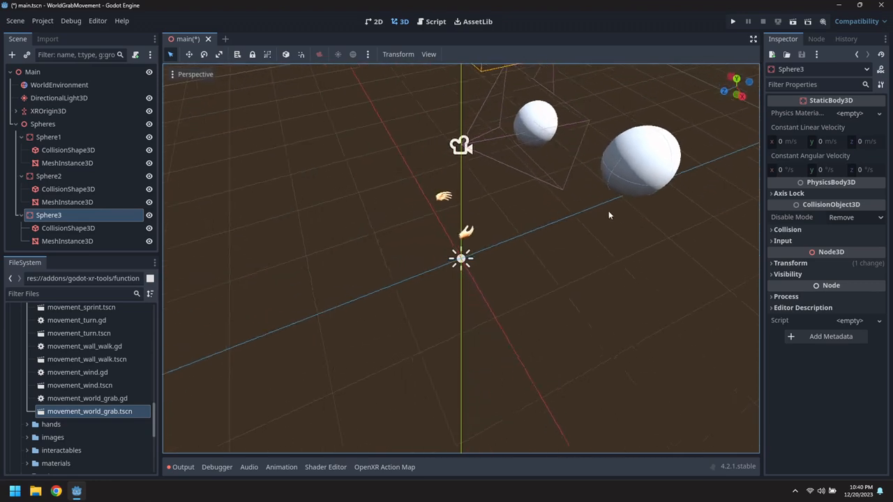
pyautogui.moveTo(608, 215); pyautogui.dragTo(553, 245)
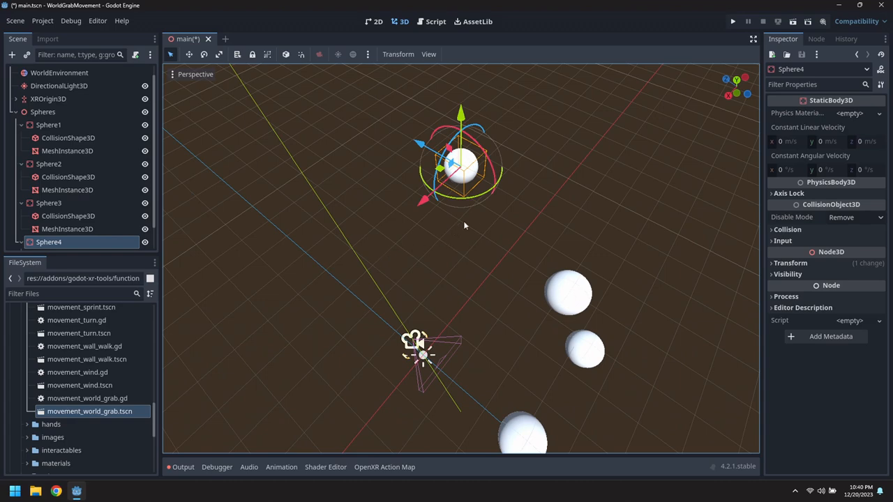
pyautogui.moveTo(460, 165); pyautogui.dragTo(377, 195)
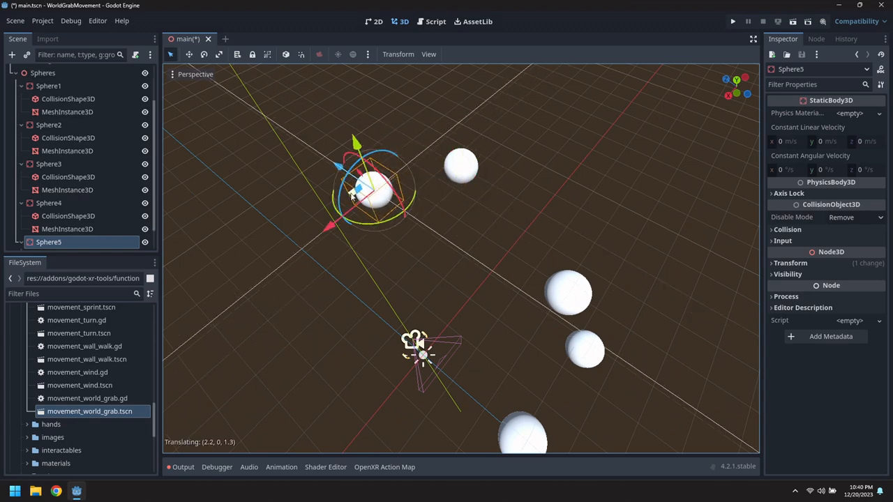
pyautogui.moveTo(376, 181); pyautogui.dragTo(391, 245)
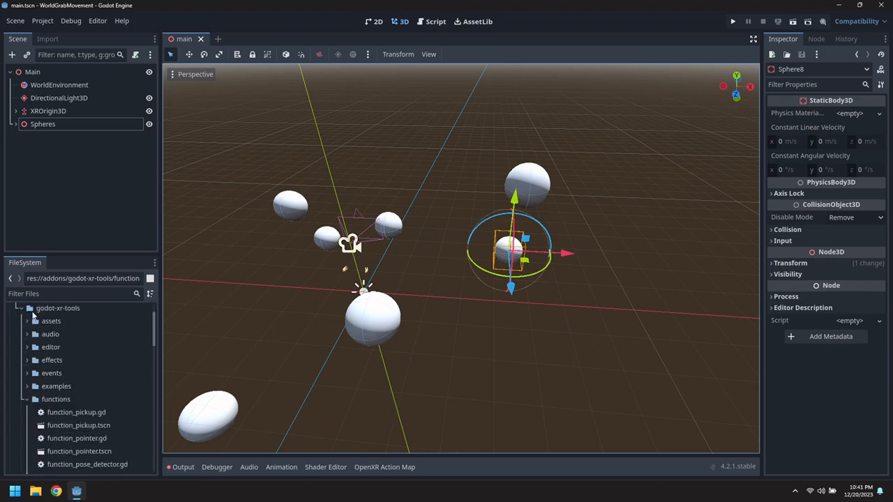
# Instance world_grab_area.tscn with a CollisionShape3D using a SphereShape3D of radius 100.
pyautogui.click(56, 399)
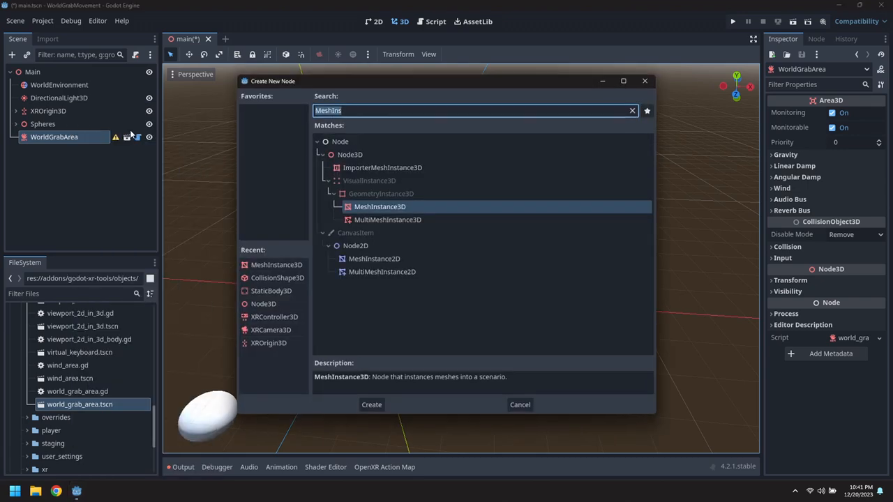
pyautogui.write('Collision')
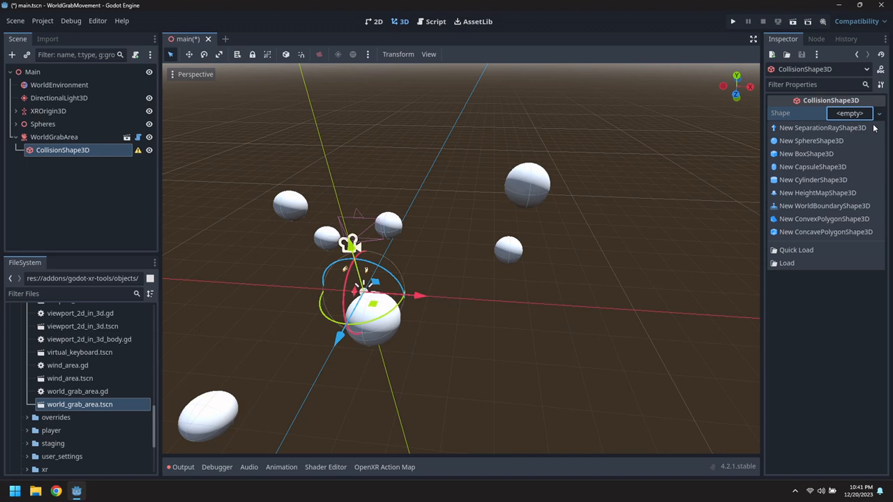
pyautogui.click(812, 139)
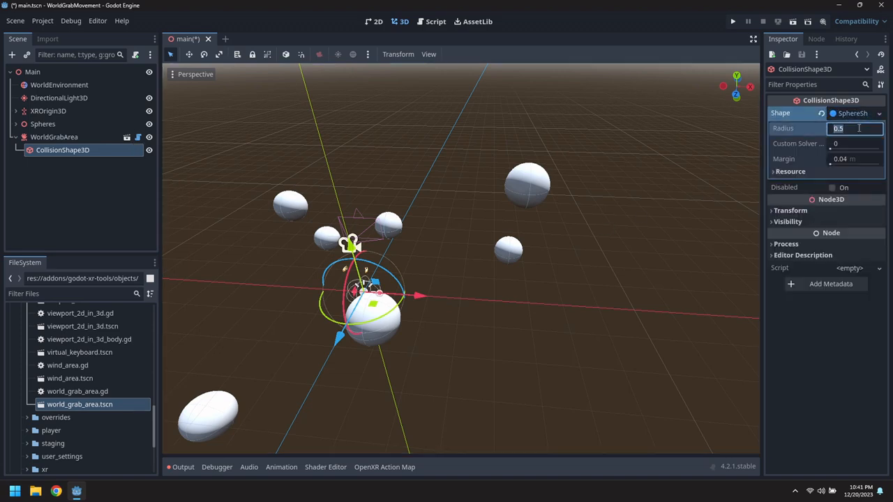
pyautogui.write('100')
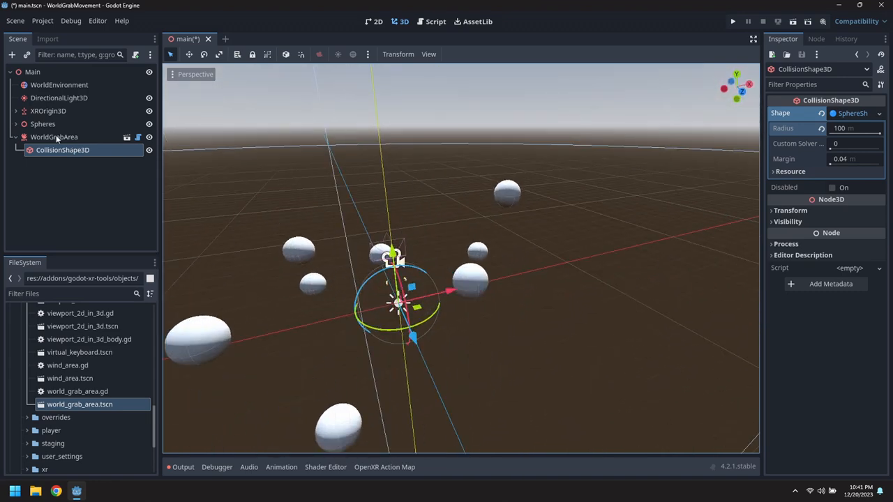
# Set WorldGrabArea's gravity Space Override to Replace with gravity 0, and save main.tscn.
pyautogui.click(53, 137)
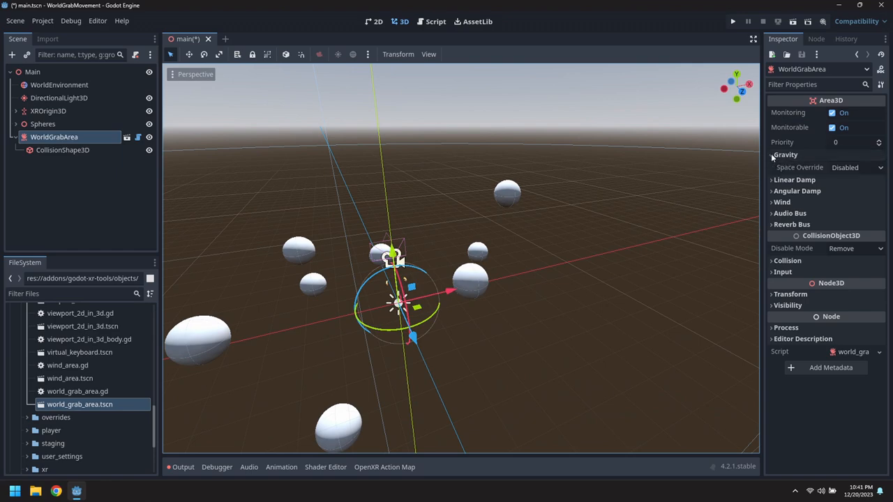
pyautogui.click(856, 167)
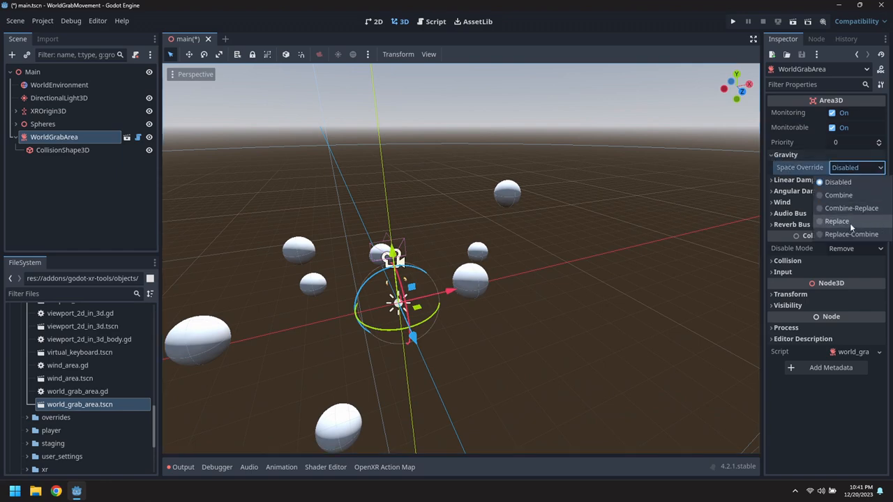
pyautogui.click(837, 221)
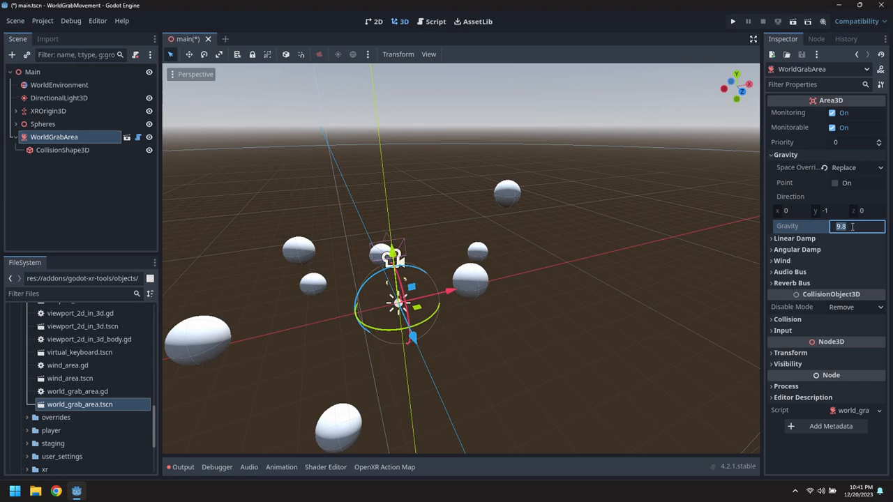
pyautogui.write('0 m/s²')
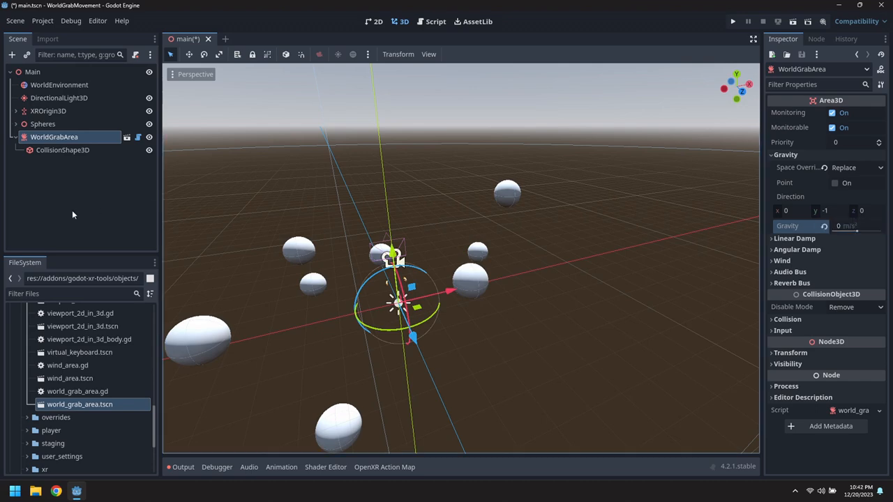
pyautogui.press('ctrl+s')
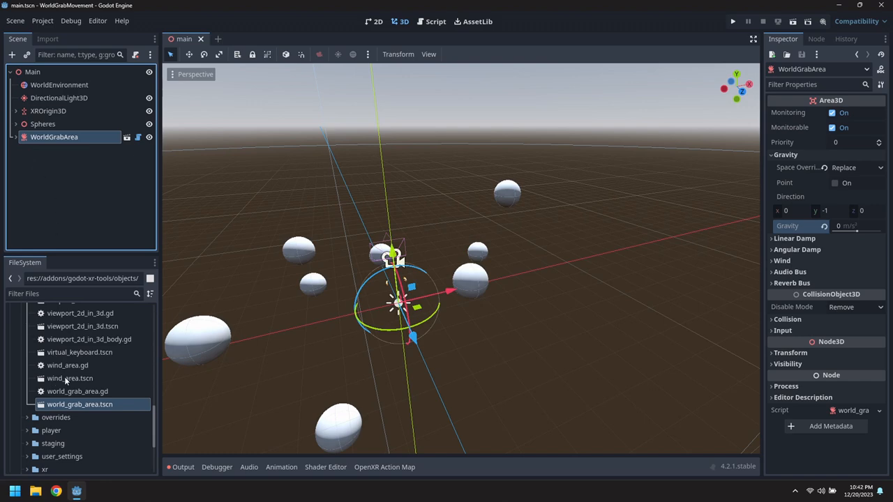
# Add start_xr.tscn under Main, run the project and maximize the game window.
pyautogui.scroll(-3)
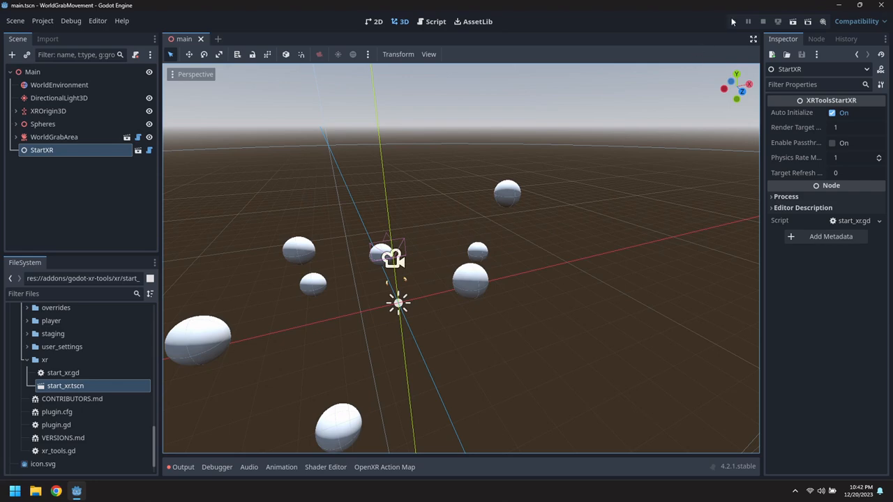
pyautogui.click(734, 21)
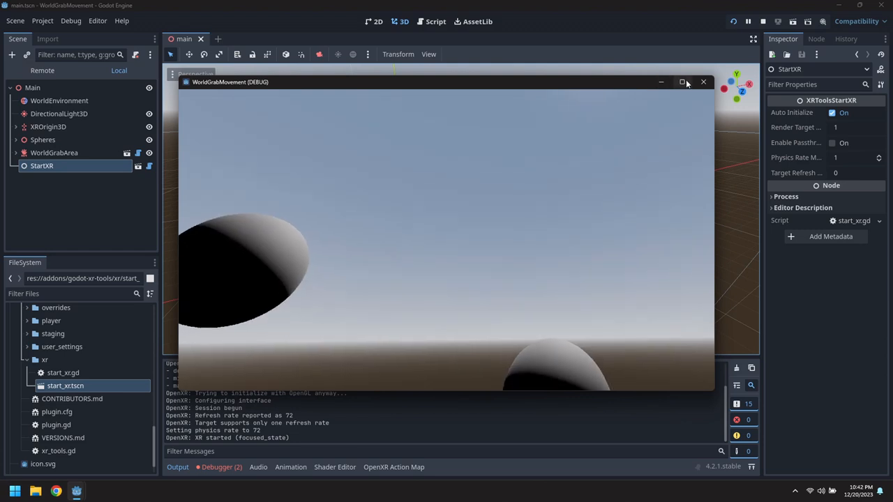
pyautogui.click(684, 81)
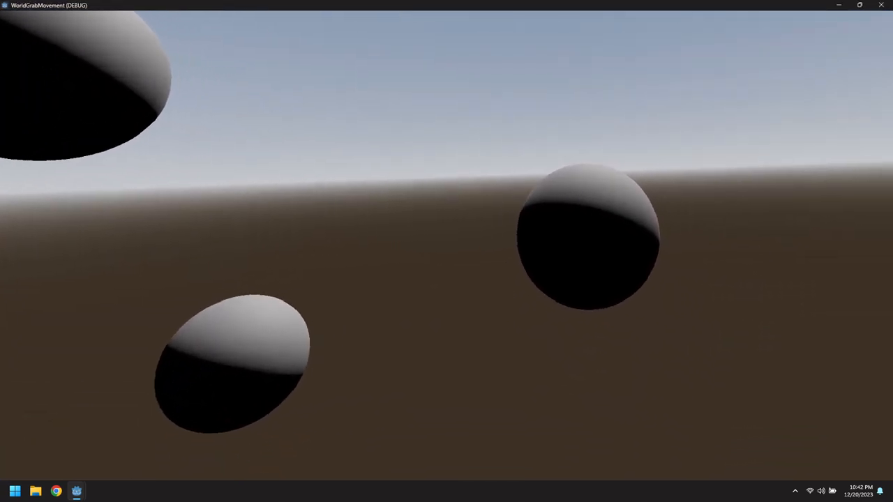